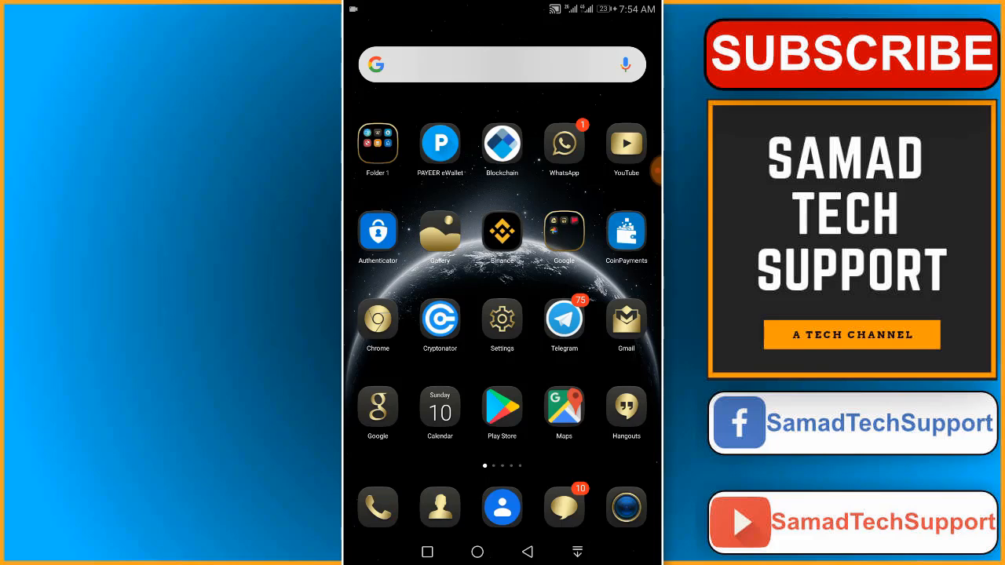
Swipe to the second home screen page and launch Messenger
scroll(left, 3)
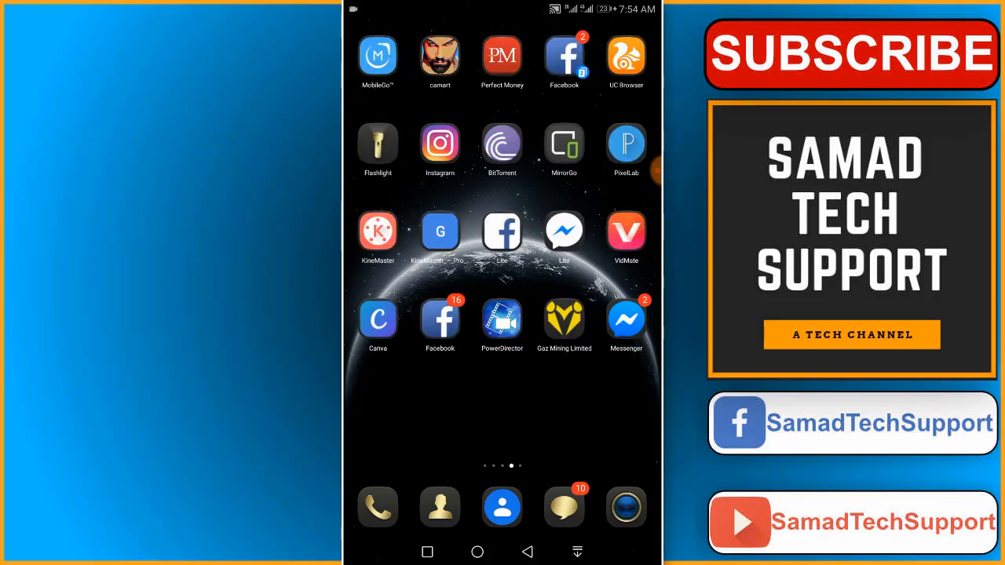
click(626, 318)
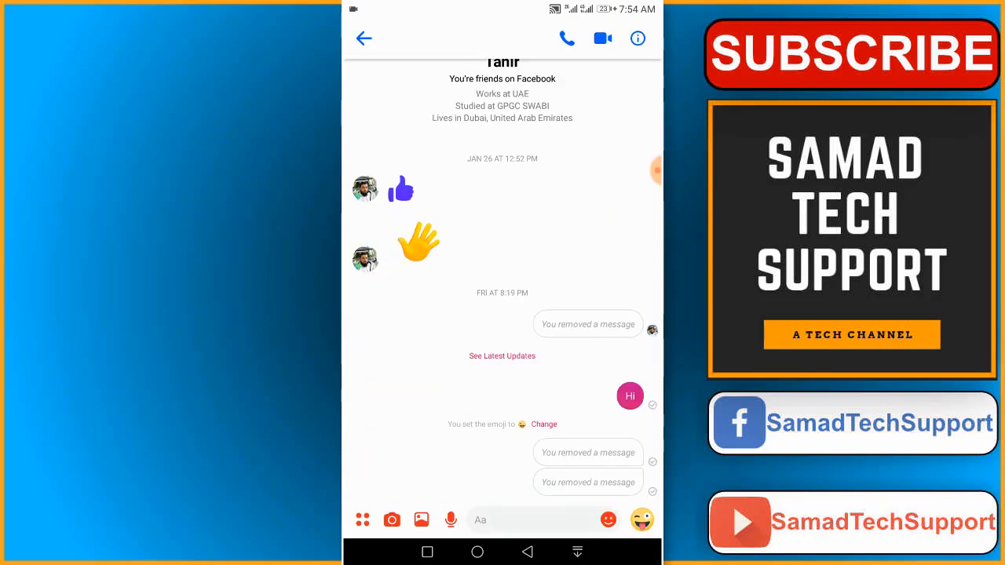
Scroll the chat and long-press the sent 'Hi' message to show its actions
scroll(down, 3)
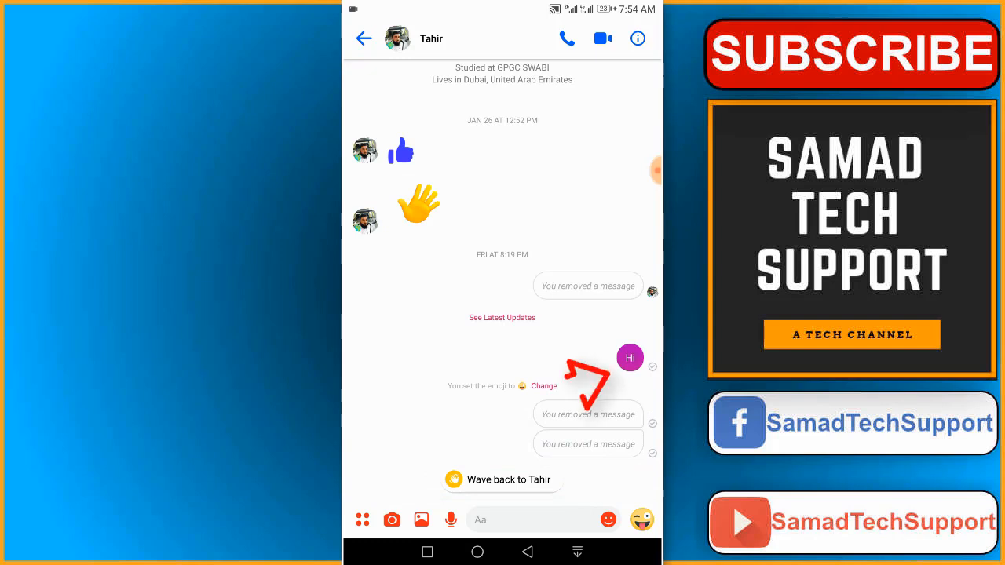
click(587, 414)
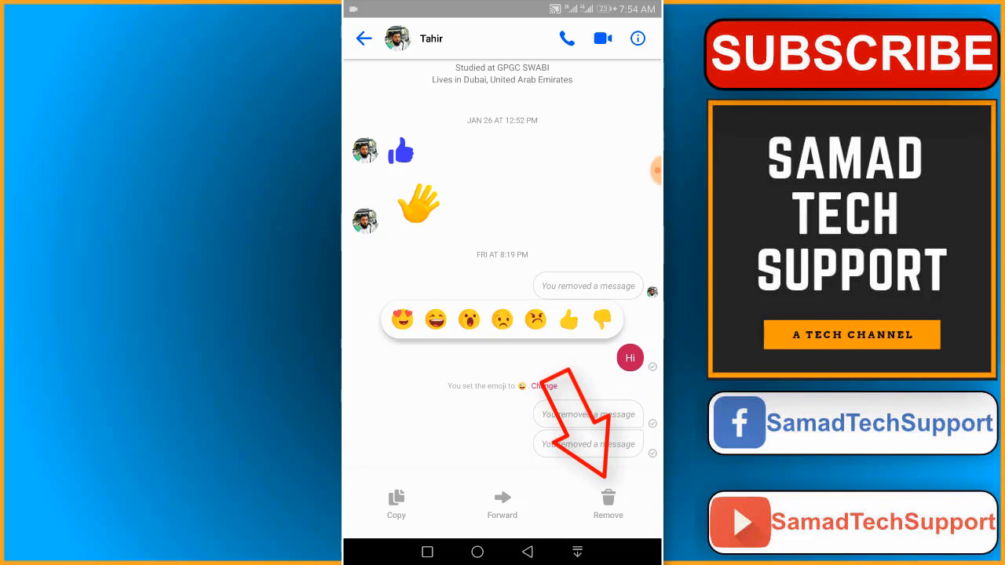
Choose Remove, then 'Remove for Everyone' for the 'Hi' message
click(608, 503)
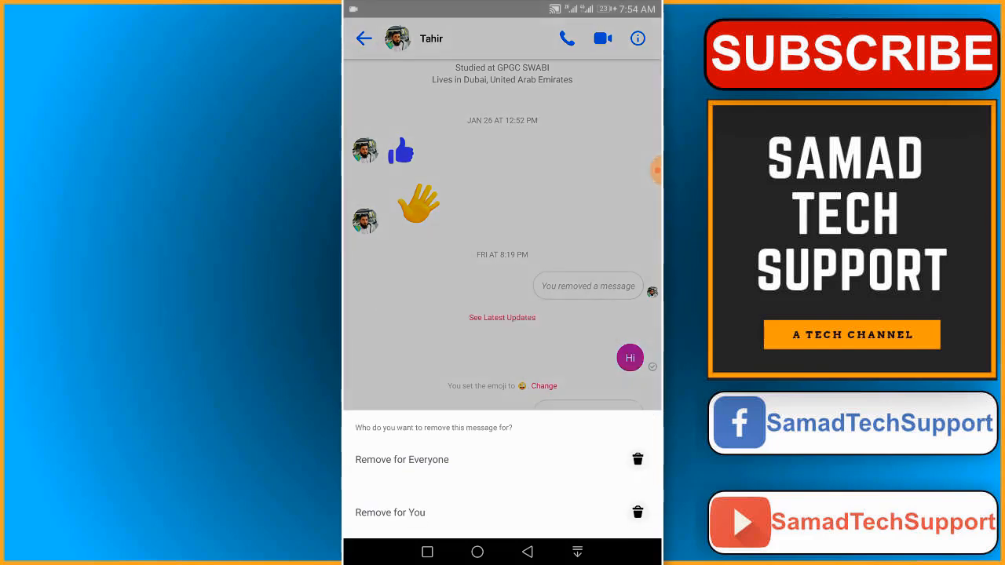
click(401, 459)
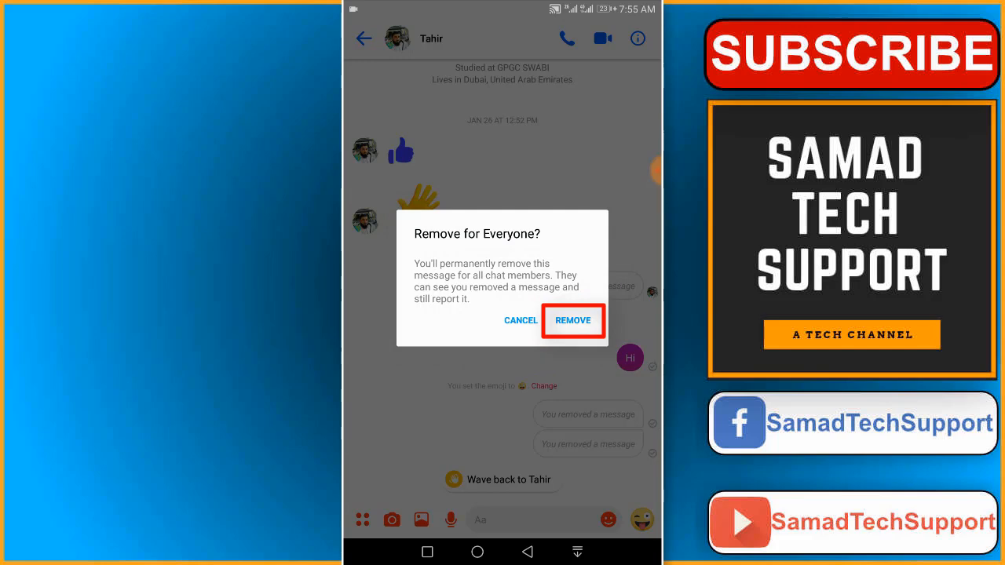
Confirm removing 'Hi' for everyone, then exit Messenger to the home screen
click(572, 321)
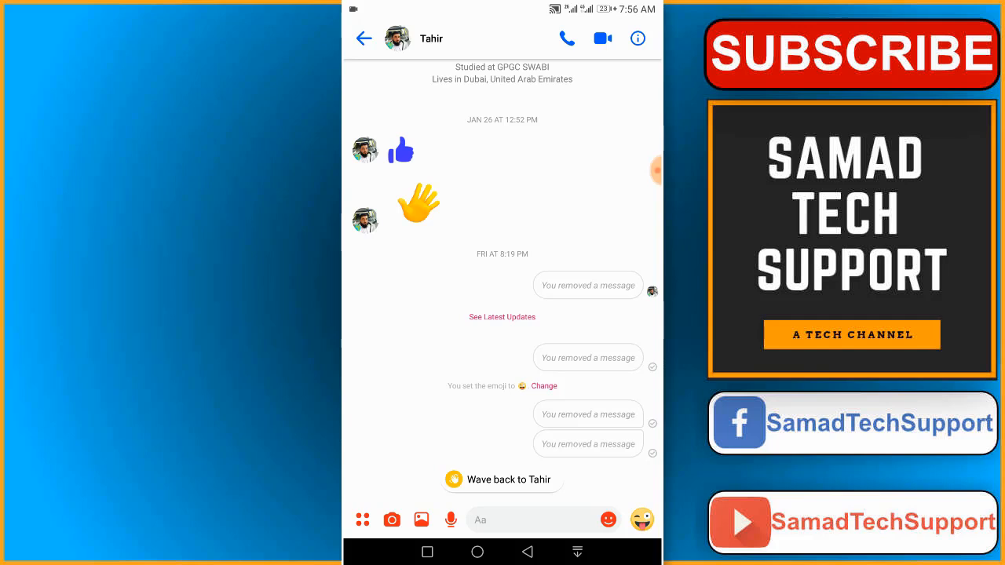
click(364, 38)
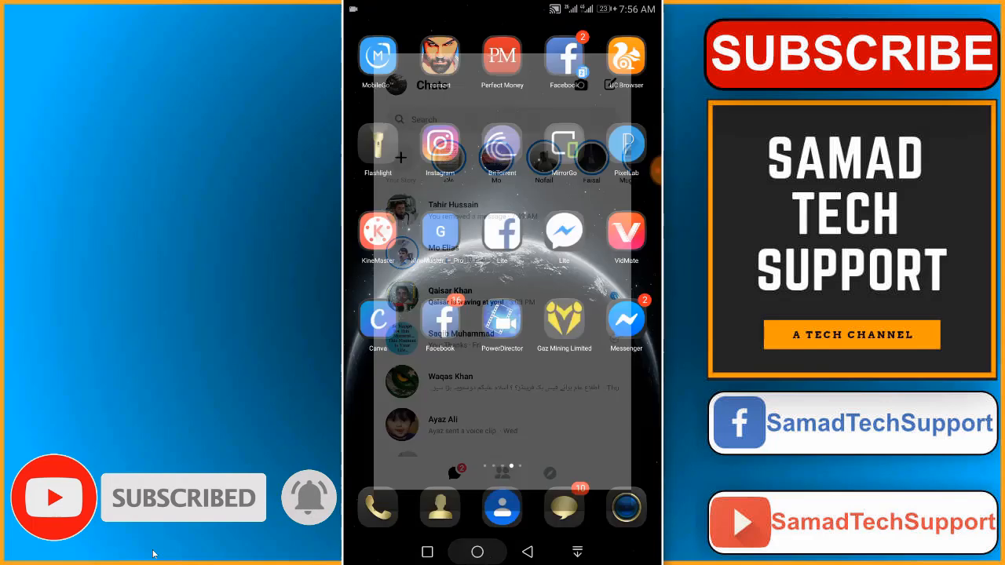
click(477, 552)
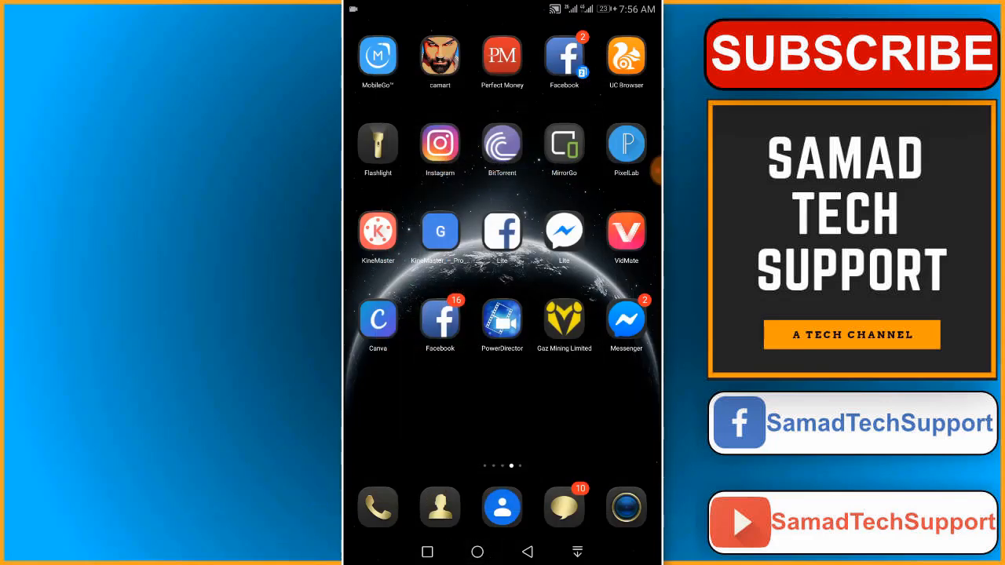